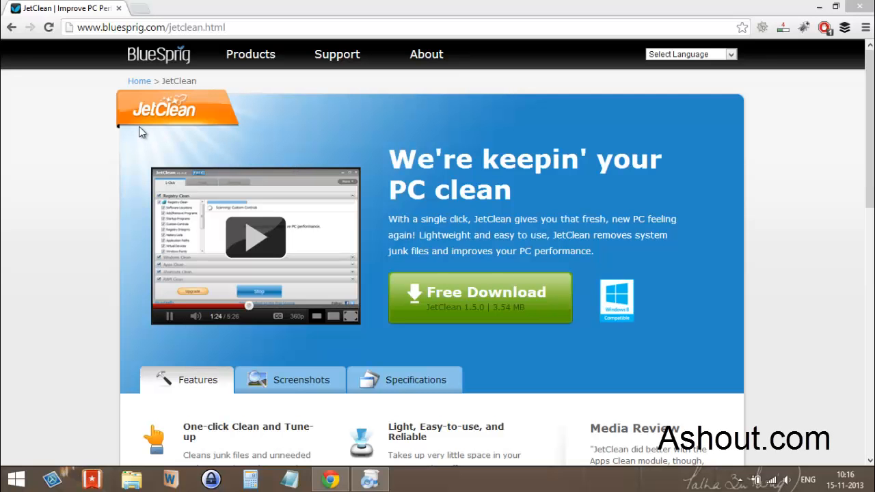
{"action": "mouse_move", "coordinate": [97, 101]}
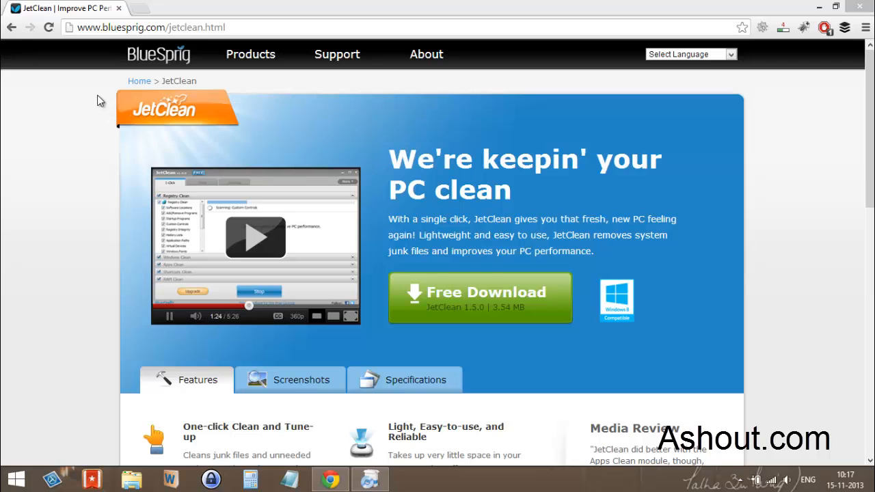
{"action": "mouse_move", "coordinate": [225, 126]}
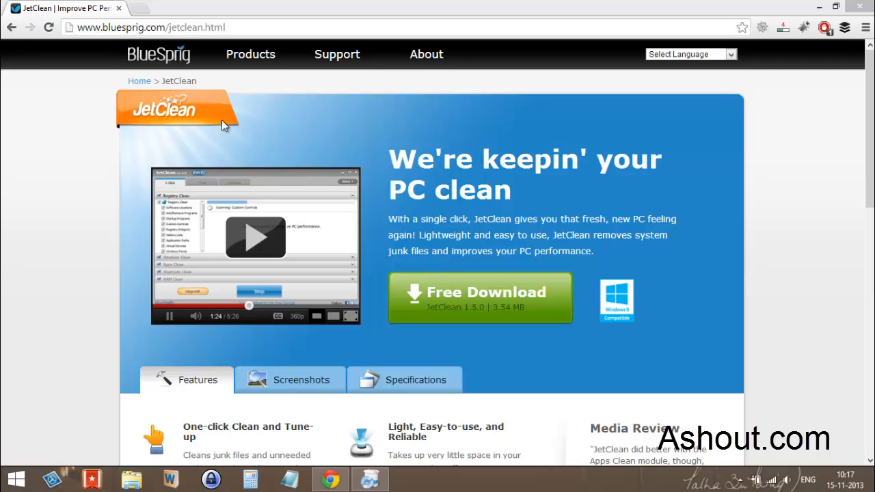
Scroll the JetClean page on bluesprig.com down to the Features section.
{"action": "scroll", "scroll_direction": "down", "scroll_amount": 3}
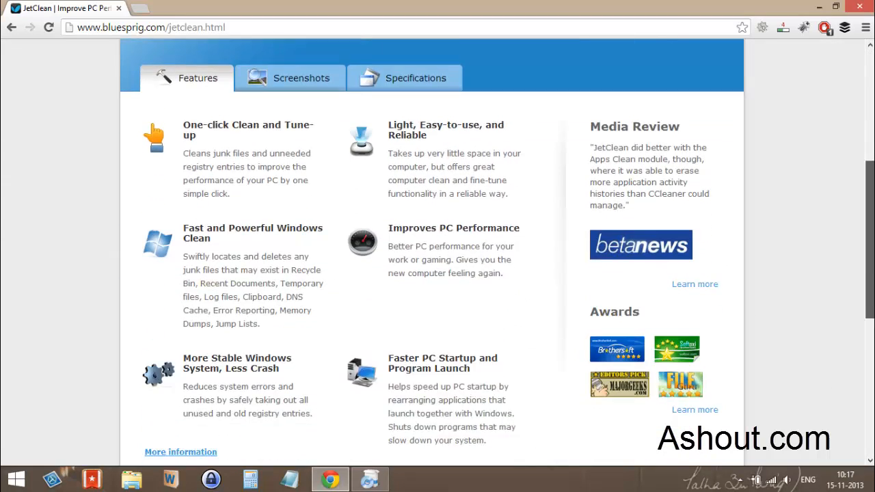
{"action": "scroll", "scroll_direction": "down", "scroll_amount": 3}
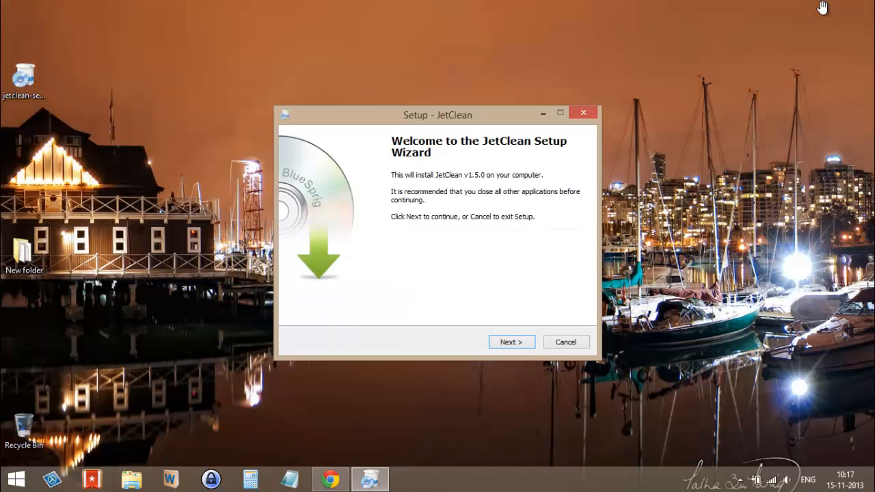
{"action": "mouse_move", "coordinate": [824, 39]}
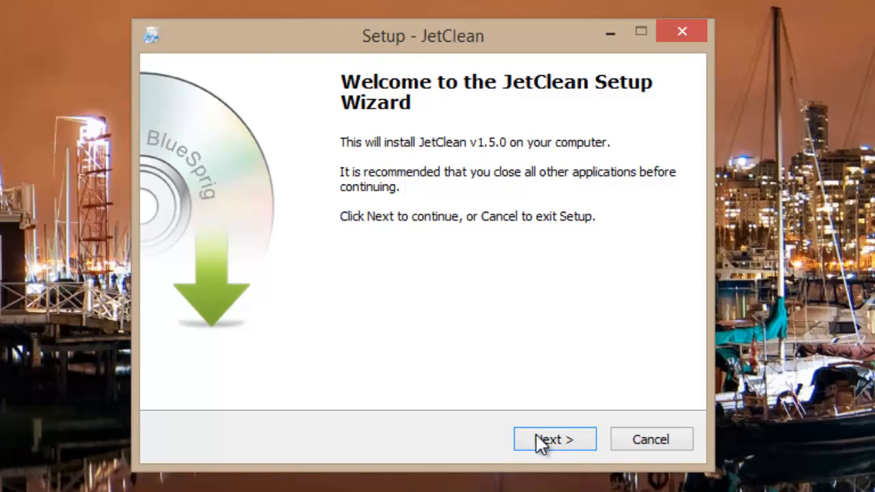
Pass the JetClean welcome screen and accept the license agreement.
{"action": "left_click", "coordinate": [554, 439]}
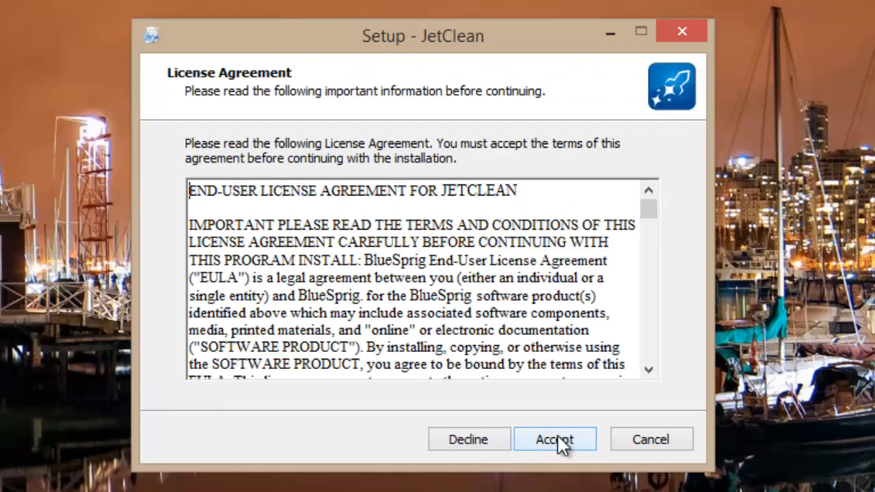
{"action": "left_click", "coordinate": [555, 439]}
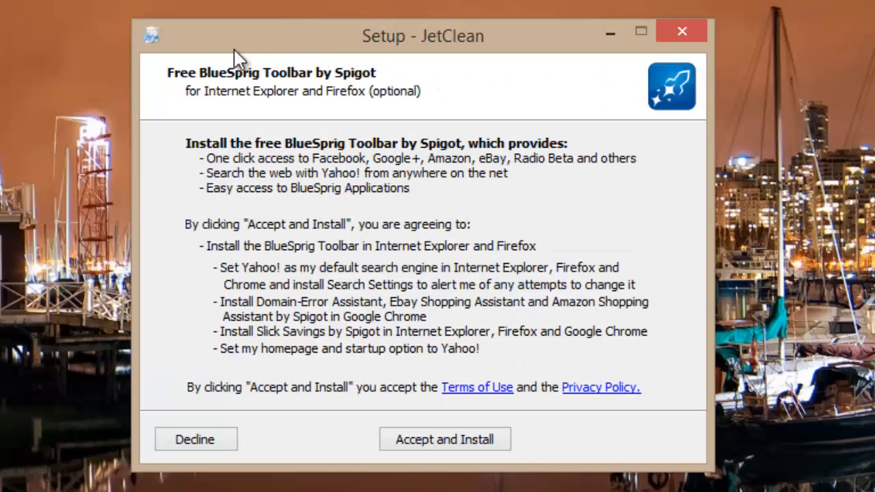
{"action": "mouse_move", "coordinate": [359, 133]}
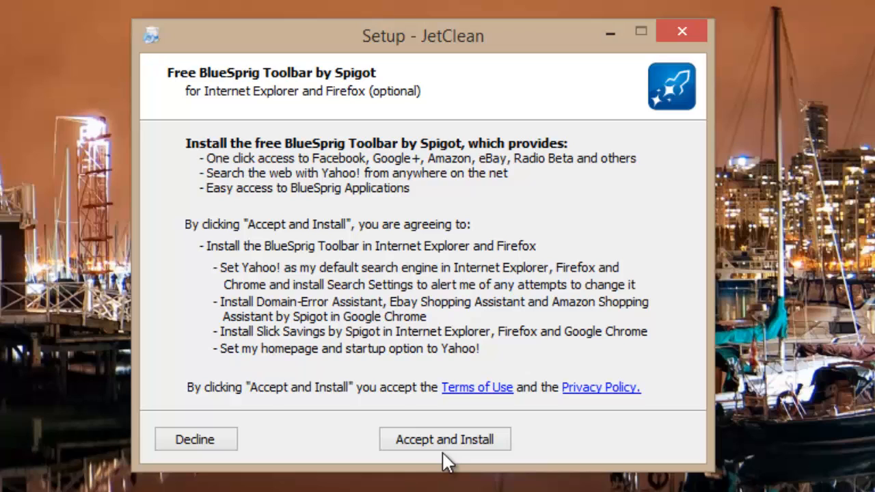
{"action": "mouse_move", "coordinate": [448, 448]}
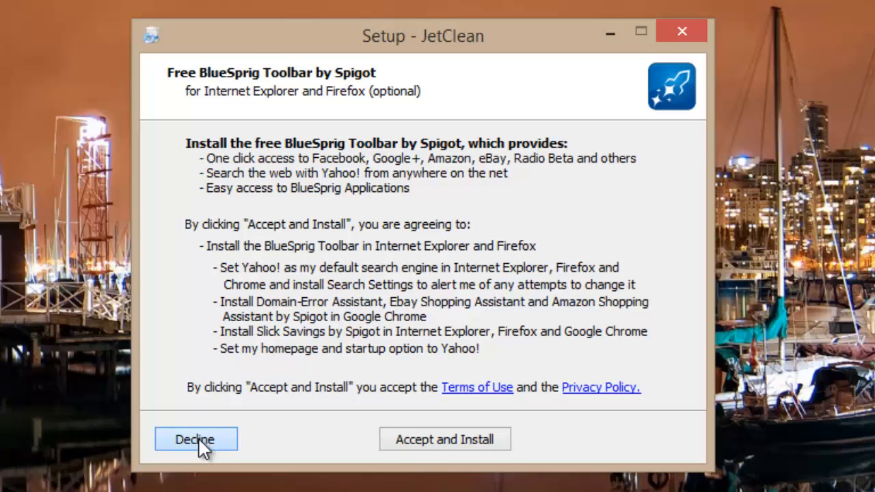
Decline the Free BlueSprig Toolbar offer to reach Select Destination Location.
{"action": "left_click", "coordinate": [196, 439]}
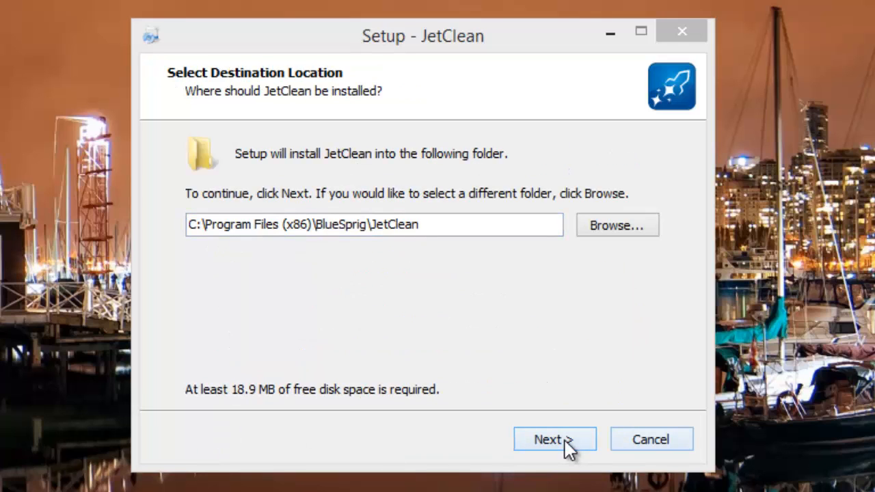